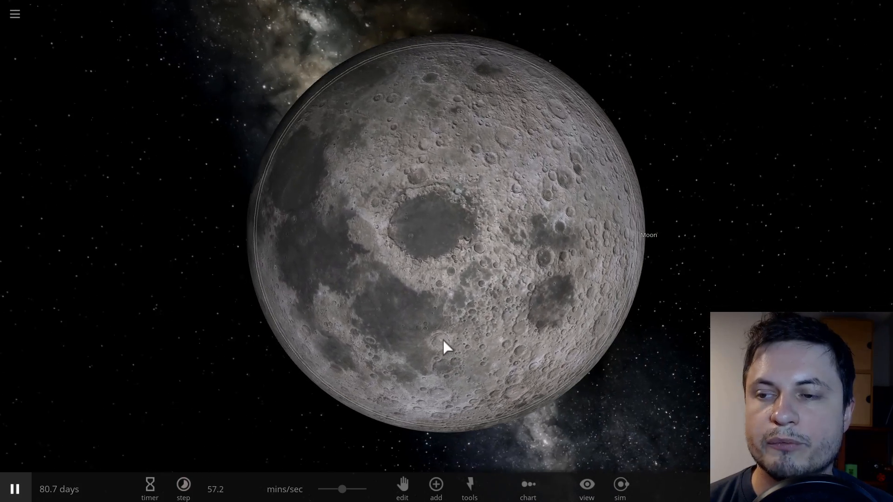
Follow the Moon's motion around Earth at about 2.05 km/s until it sheds fragments, then select Earth
scroll(down, 3)
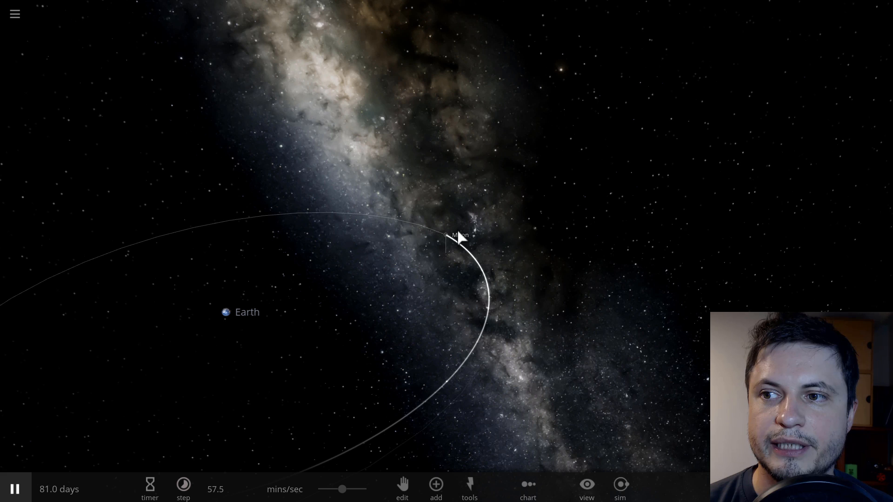
click(460, 234)
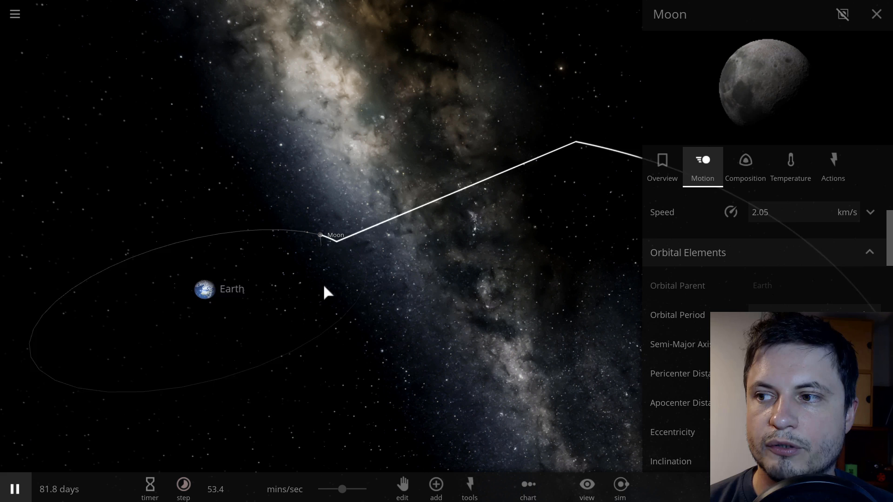
click(870, 212)
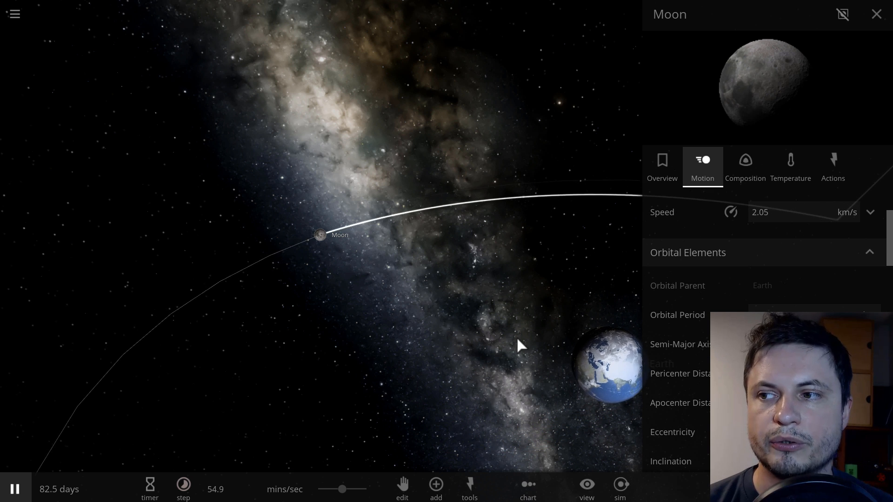
mouse_move(620, 245)
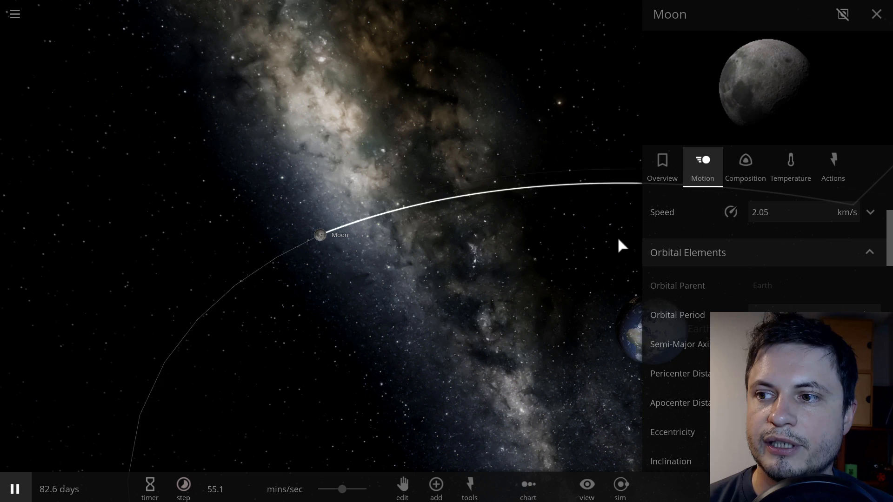
click(485, 266)
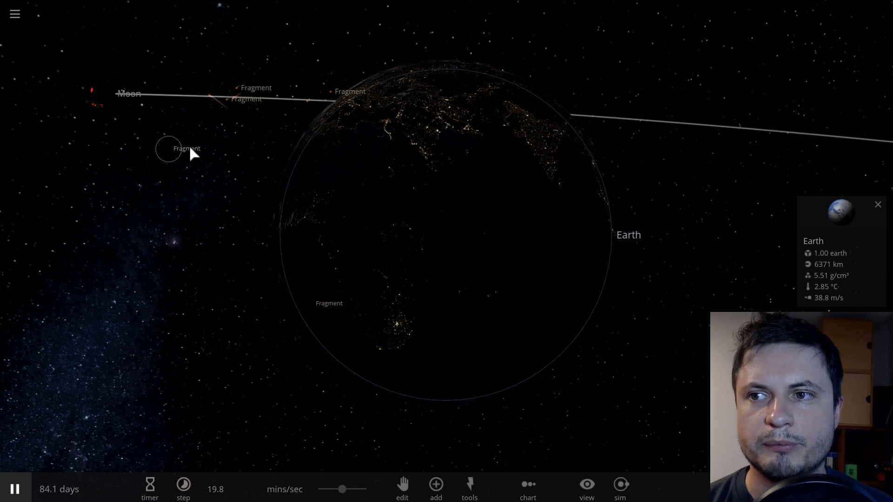
scroll(down, 3)
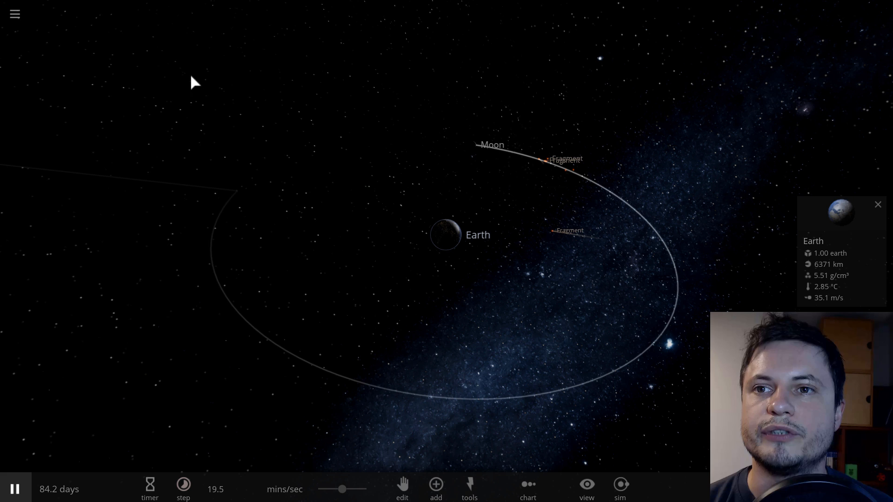
mouse_move(15, 13)
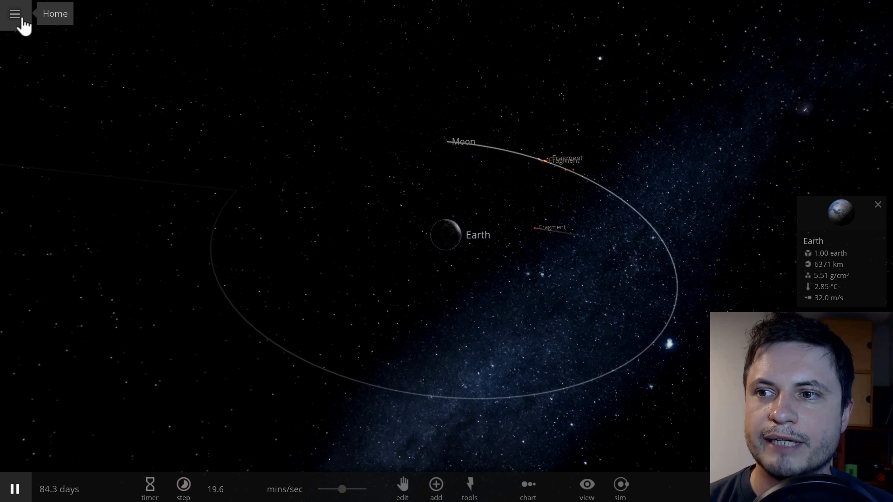
Start a new Sun-only simulation and place Earth in orbit around the Sun
click(15, 13)
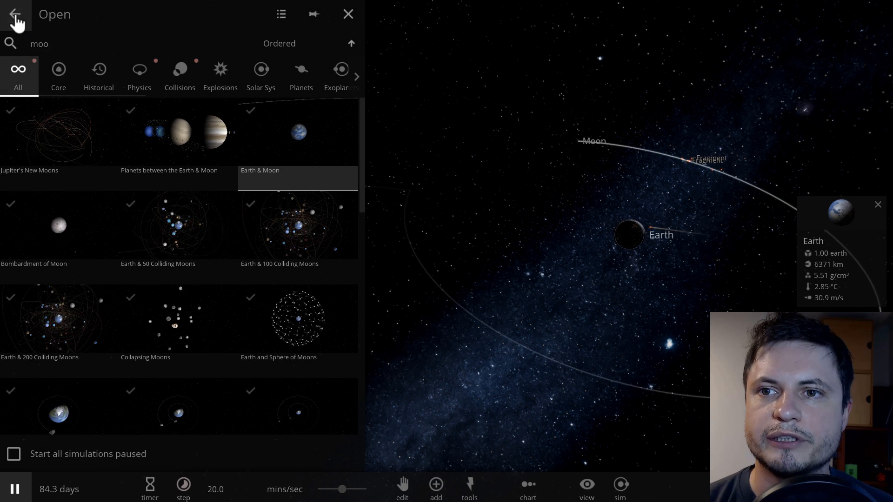
click(435, 488)
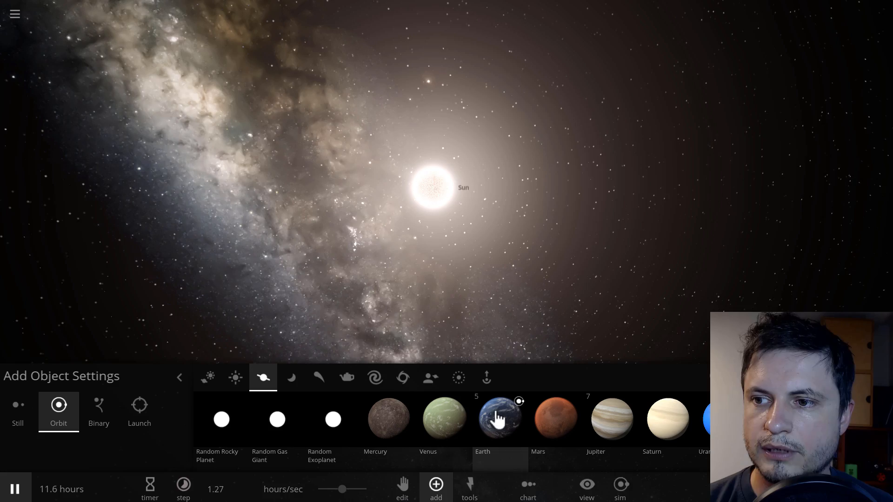
click(500, 420)
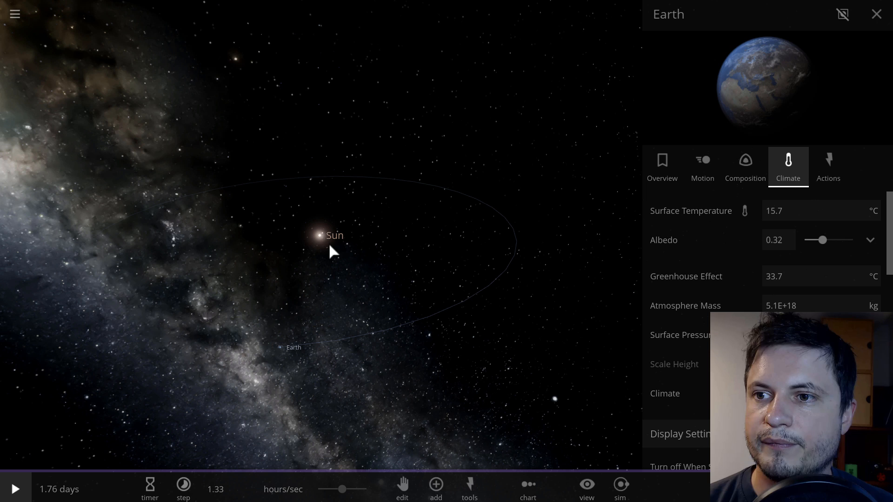
Set the Sun's age to 1.00 G years and show its luminosity as 0.757 L Sun
click(320, 235)
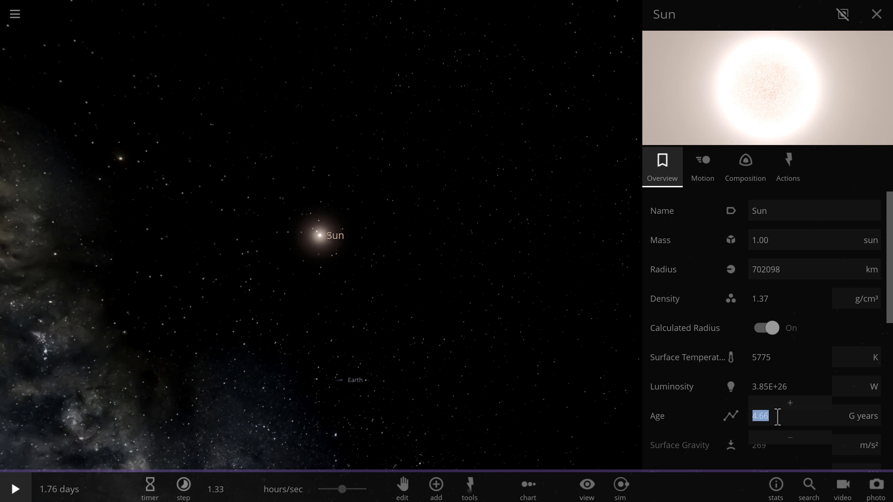
text(1.00)
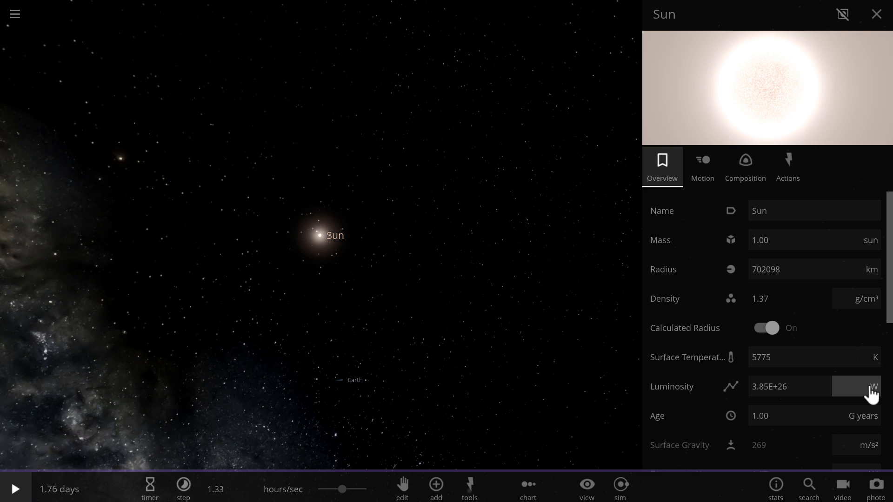
click(860, 386)
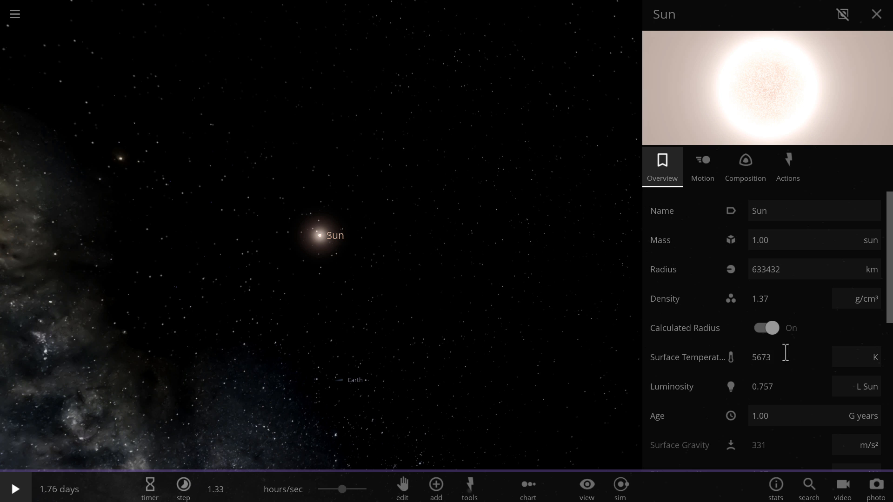
mouse_move(341, 397)
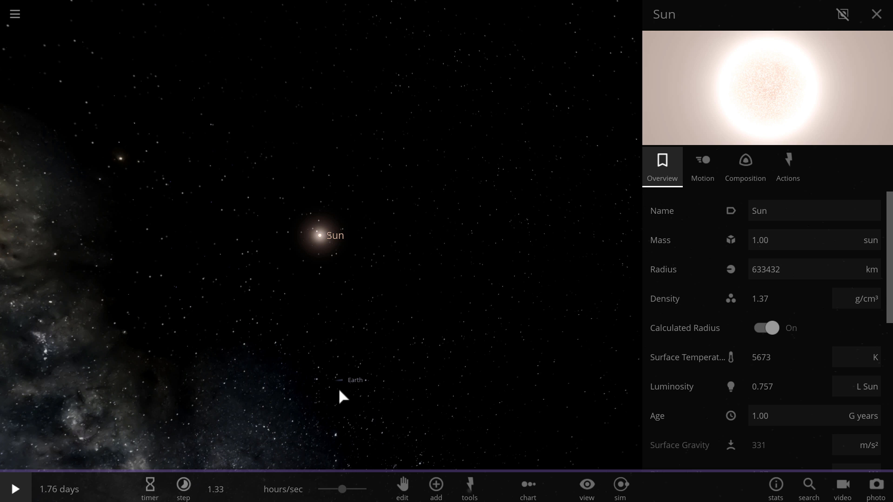
mouse_move(356, 387)
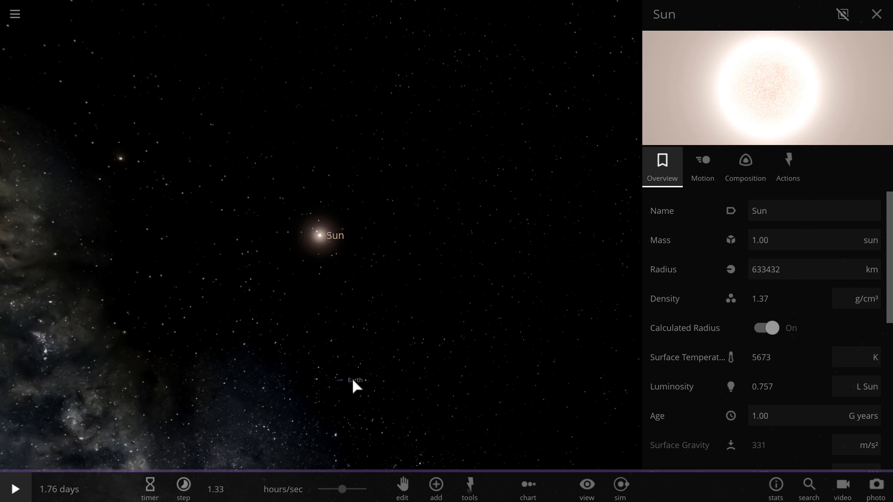
Focus on Earth with time at mins/sec and watch it cool to about 0.28 °C and ice over
click(354, 379)
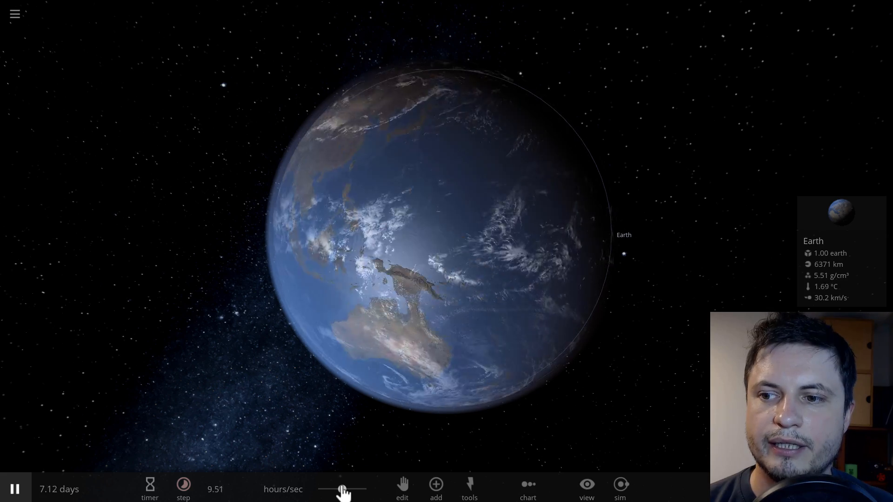
click(184, 488)
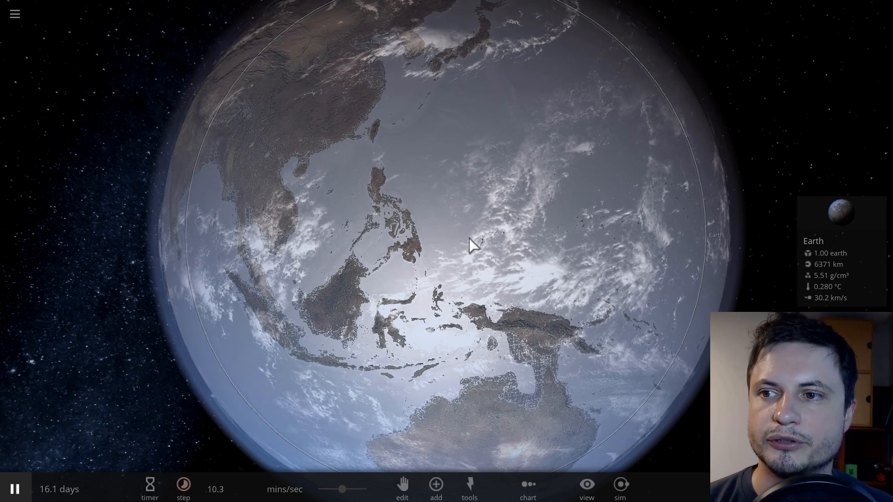
scroll(down, 3)
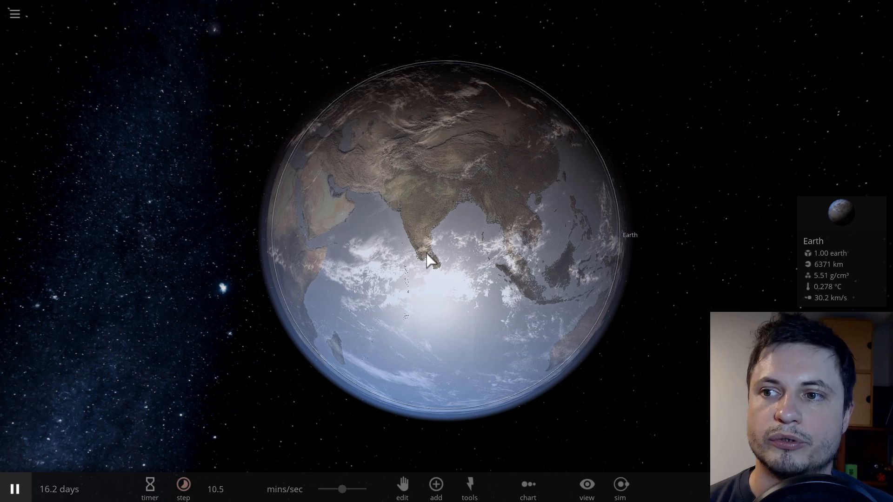
scroll(down, 3)
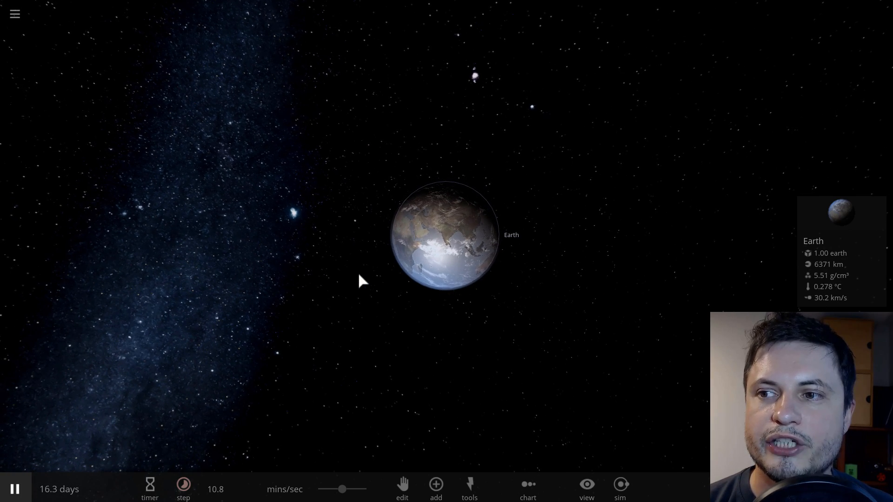
scroll(up, 3)
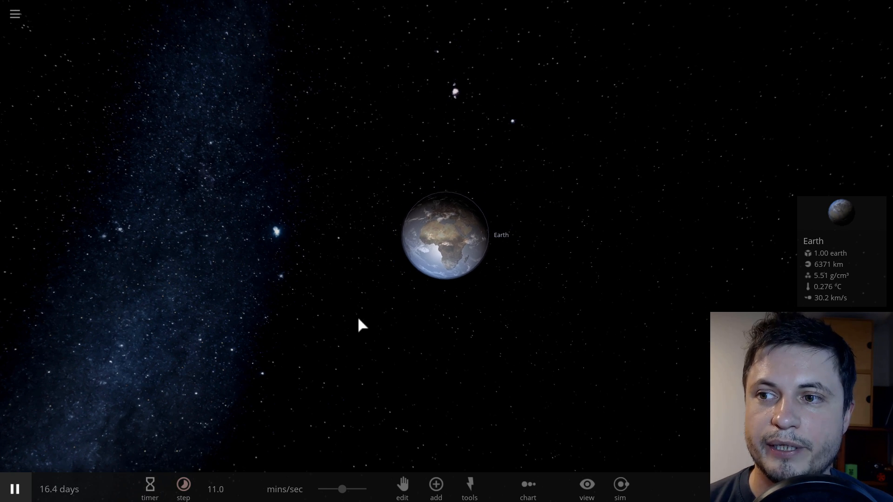
Add the Moon from the catalog near Earth so it glows molten, then close the catalog
click(436, 488)
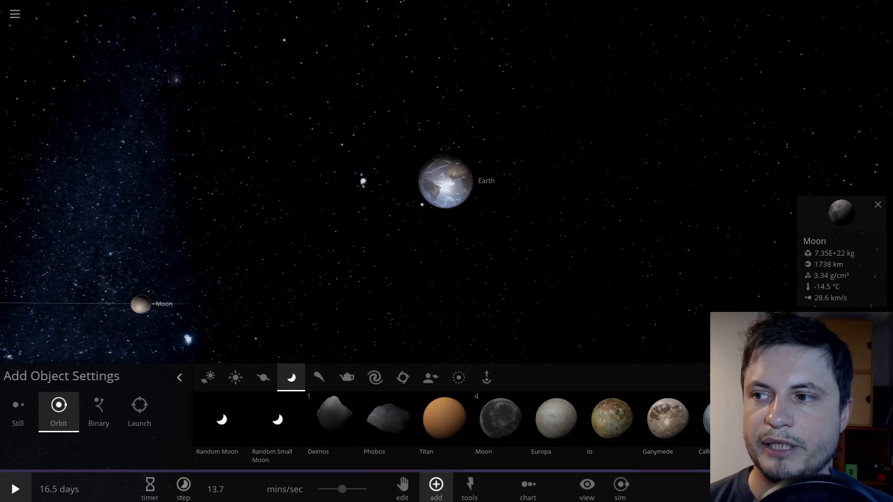
click(138, 413)
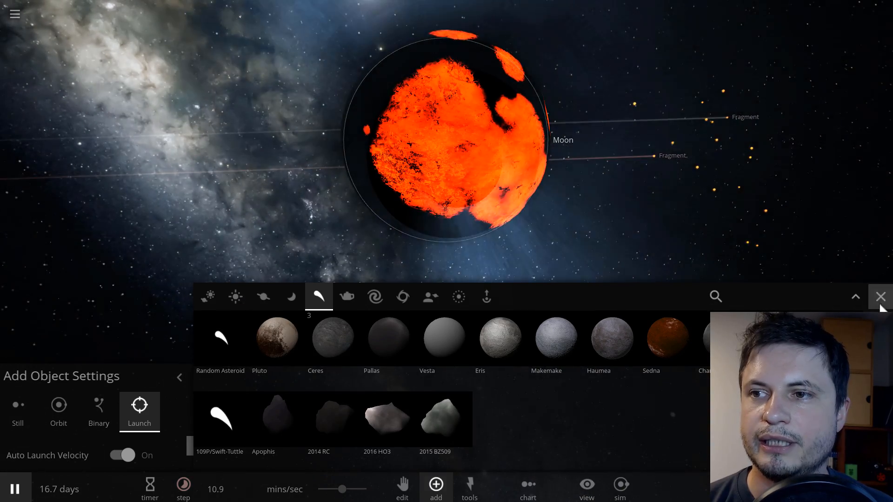
click(880, 297)
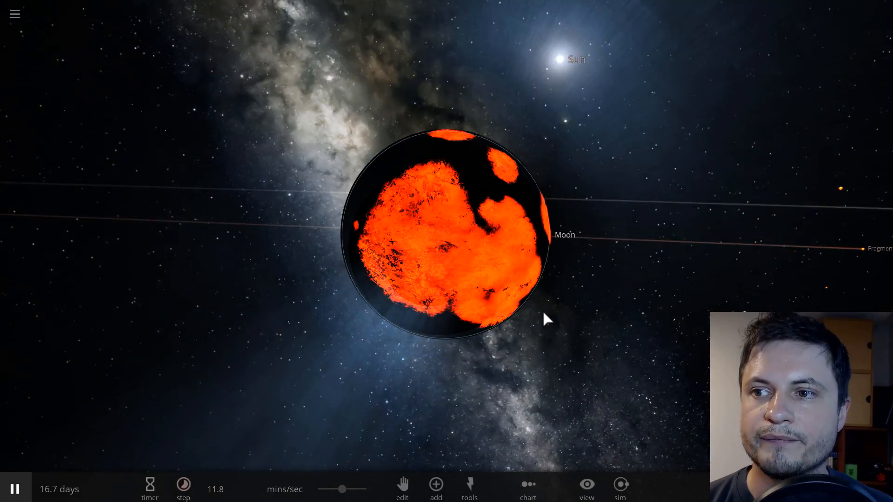
Toggle play and pause repeatedly to run the simulation with the molten Moon in close view
click(16, 489)
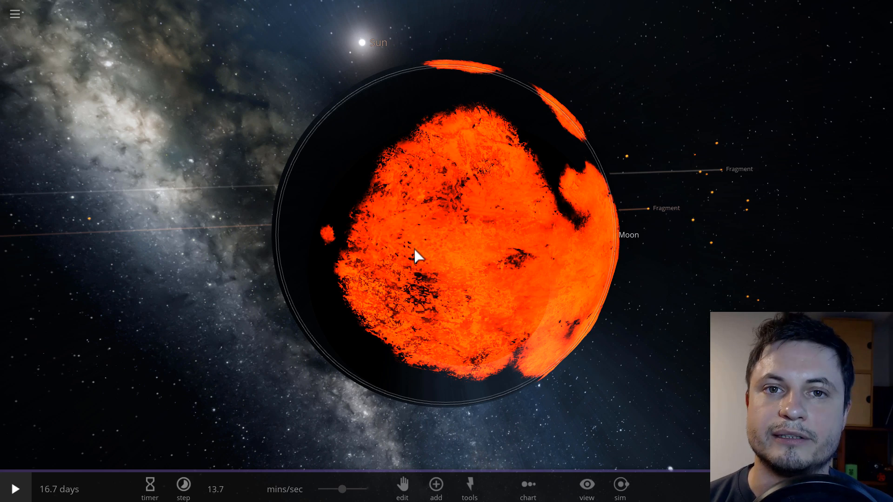
scroll(down, 3)
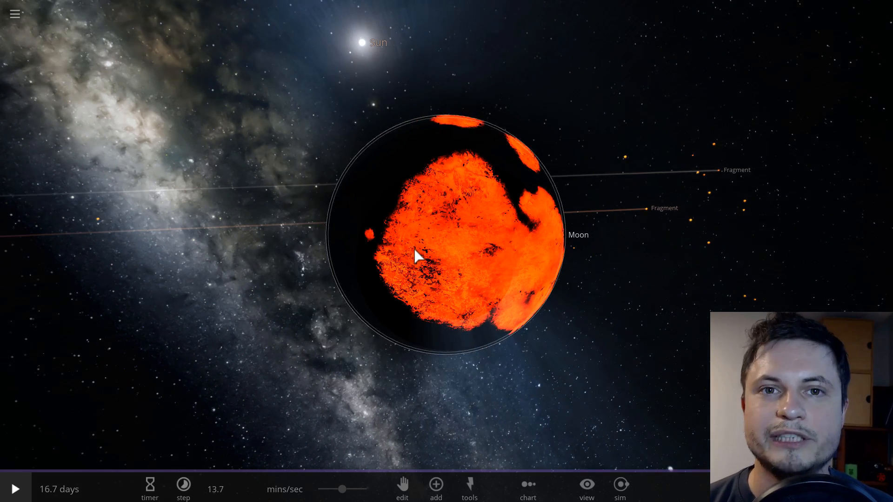
click(15, 489)
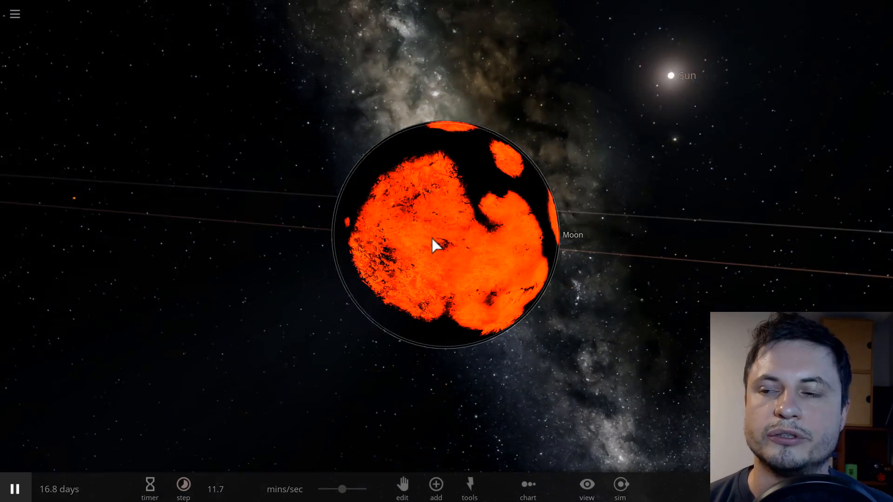
click(16, 489)
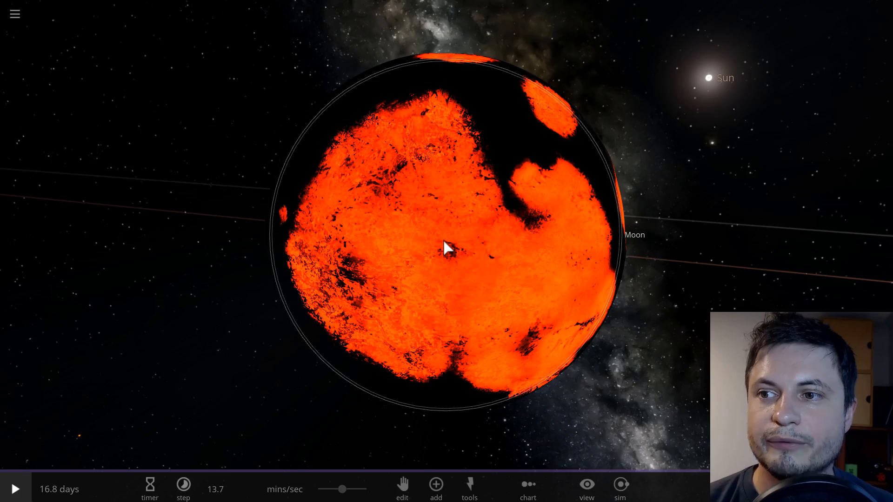
click(15, 488)
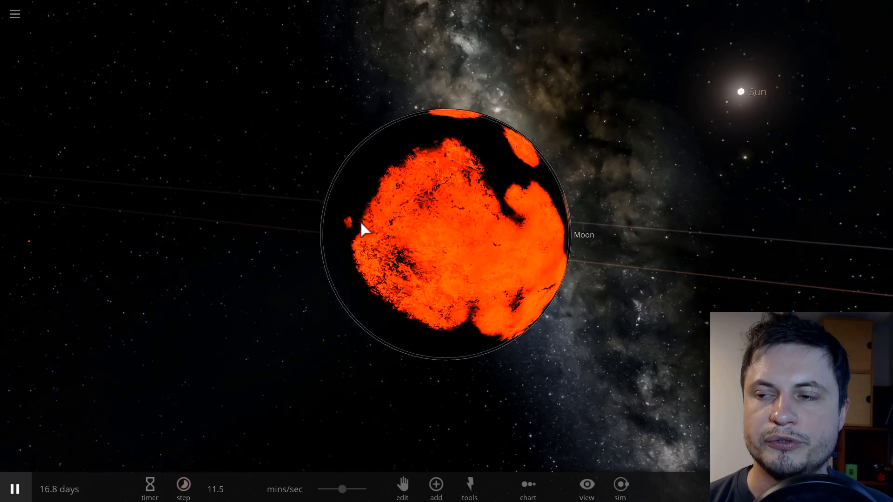
click(15, 488)
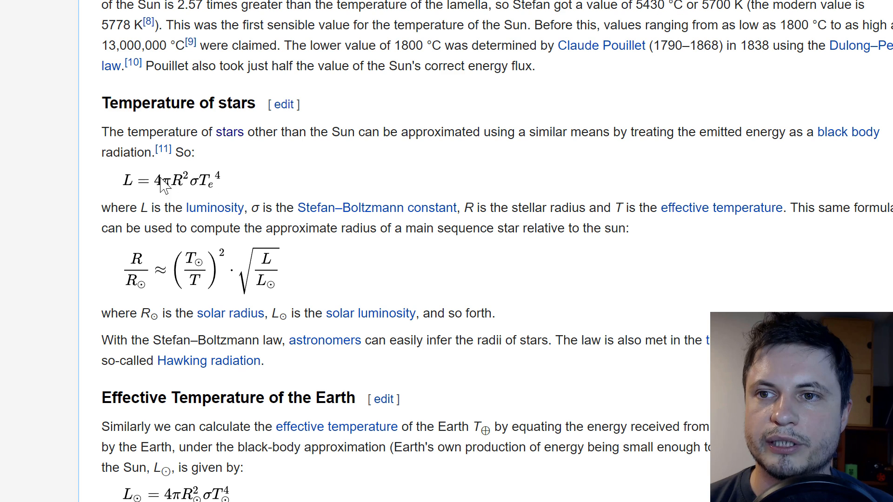
mouse_move(257, 191)
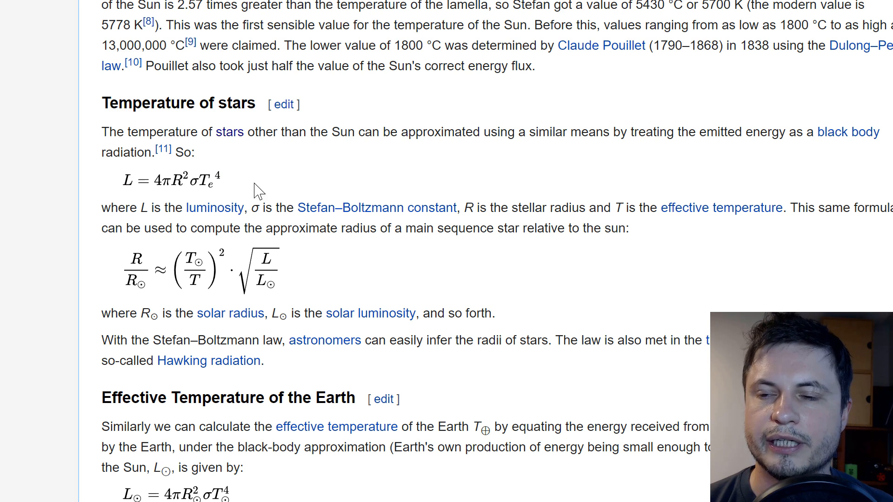
mouse_move(178, 199)
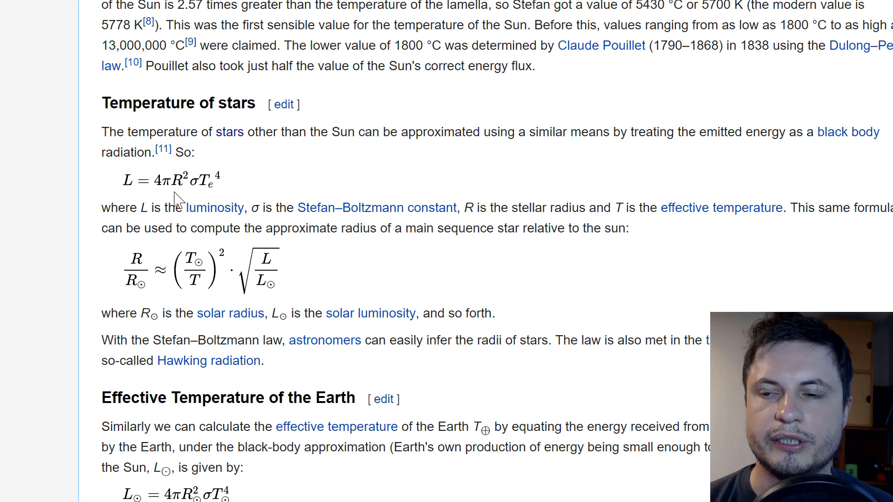
mouse_move(373, 117)
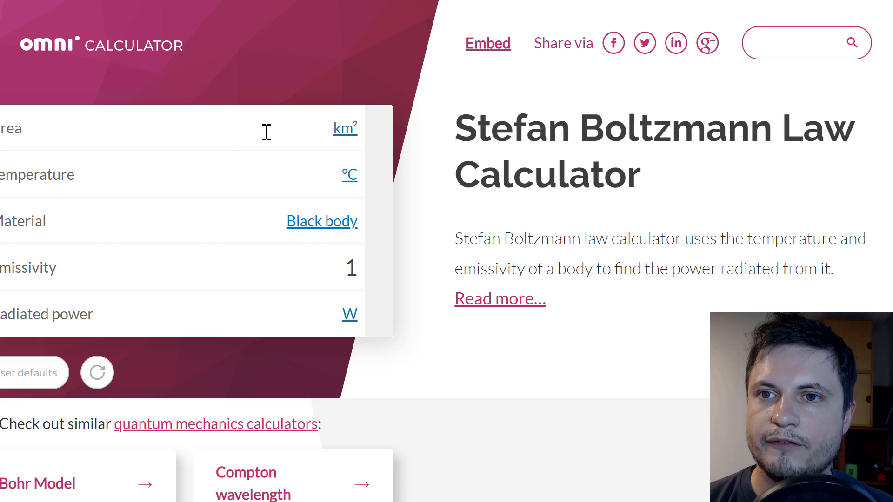
mouse_move(271, 95)
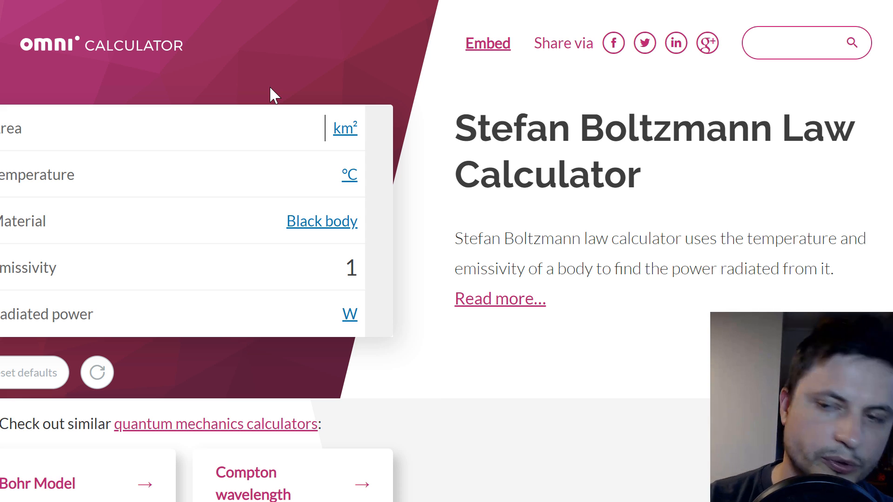
Enter an area of 10000000 km² in the Stefan Boltzmann Law Calculator
text(10000)
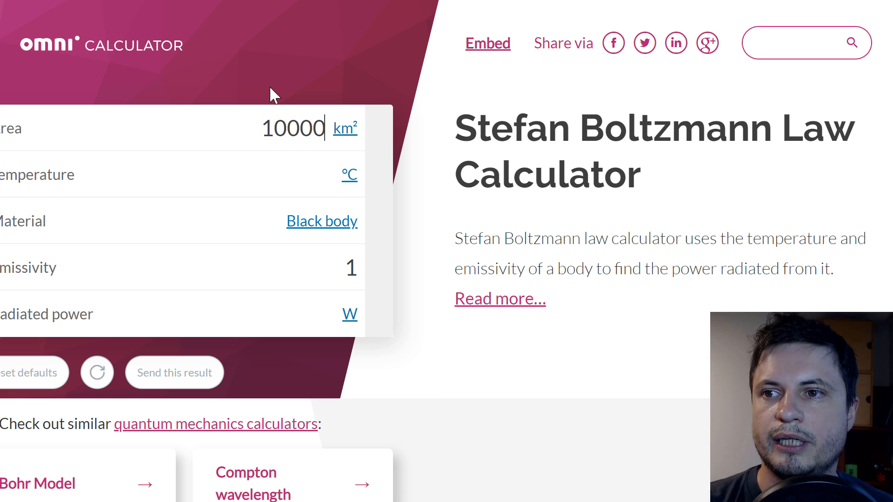
text(000)
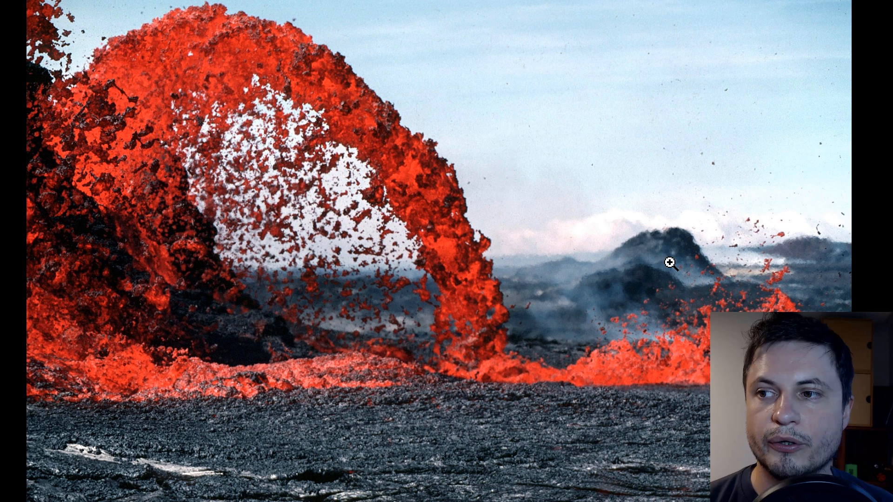
mouse_move(487, 82)
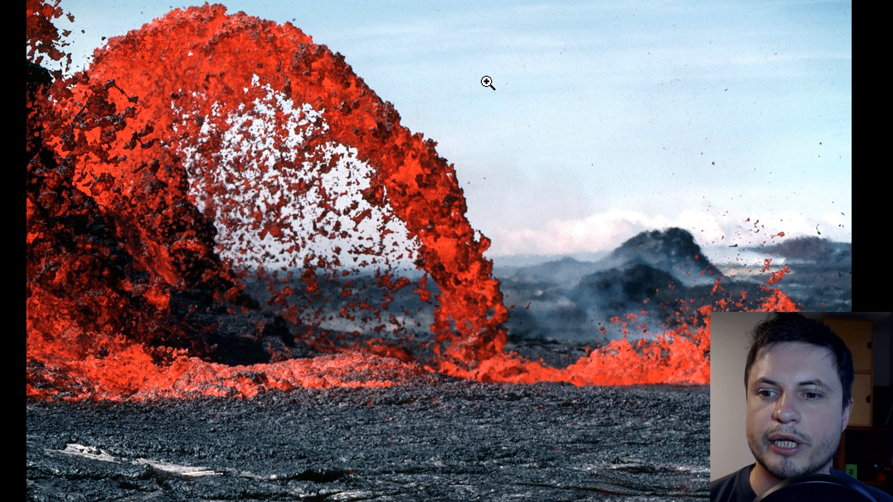
mouse_move(458, 27)
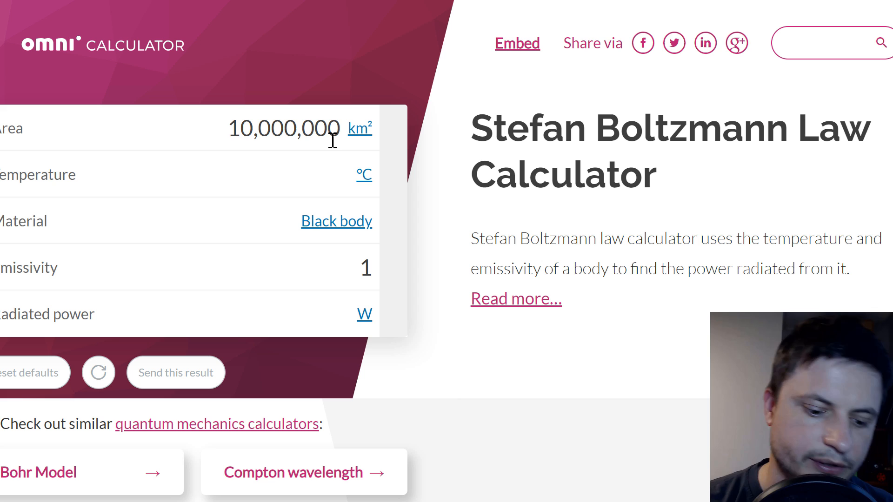
Enter a temperature of 1000 °C to get roughly 1.49×10¹⁸ W radiated power
text(1000)
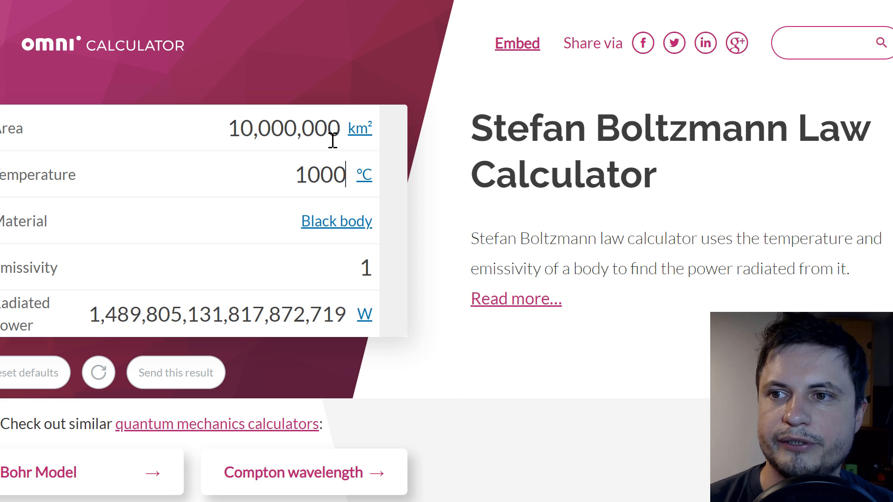
mouse_move(340, 249)
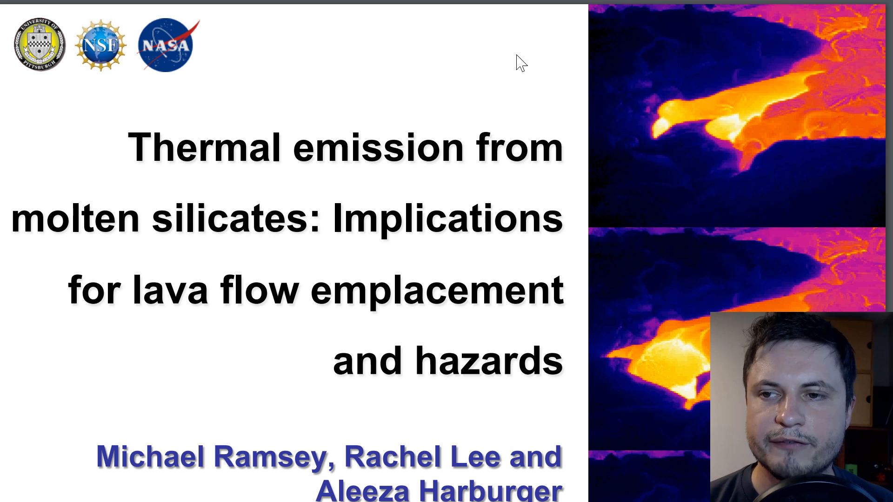
mouse_move(476, 108)
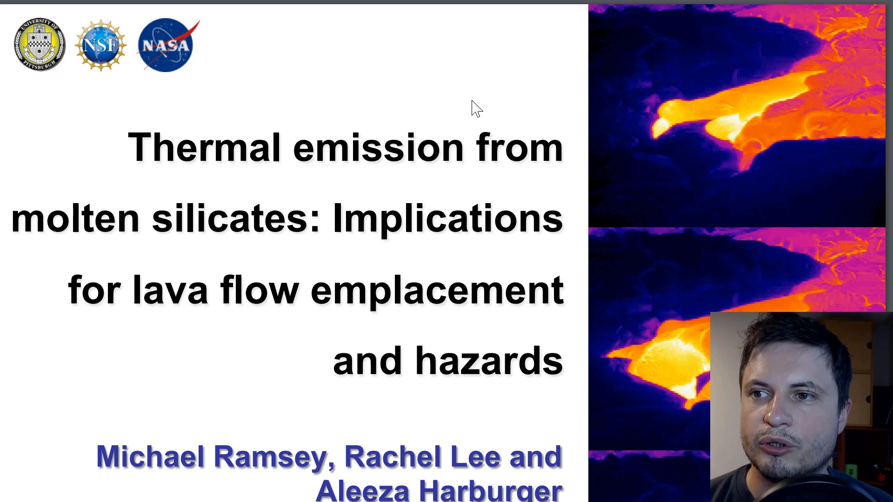
mouse_move(529, 96)
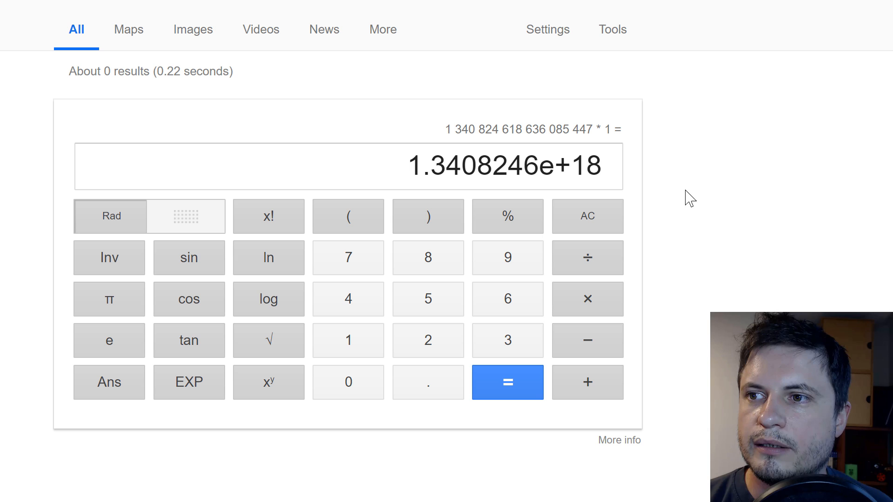
mouse_move(676, 192)
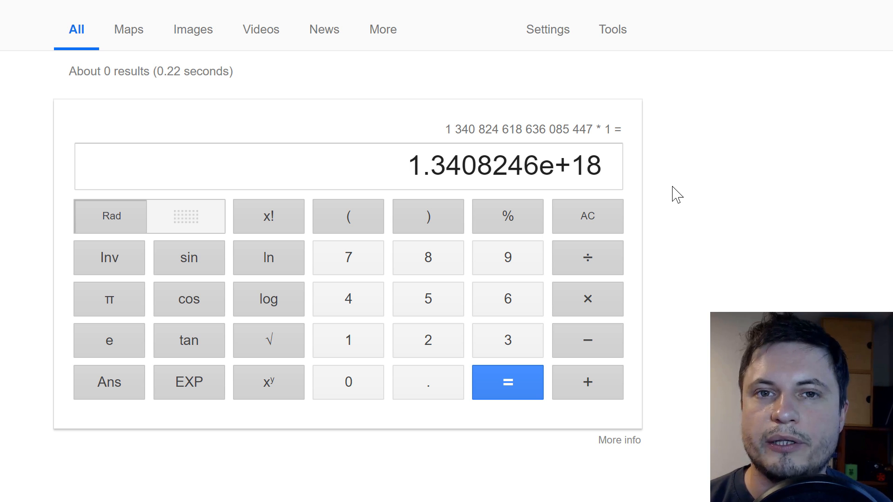
mouse_move(675, 185)
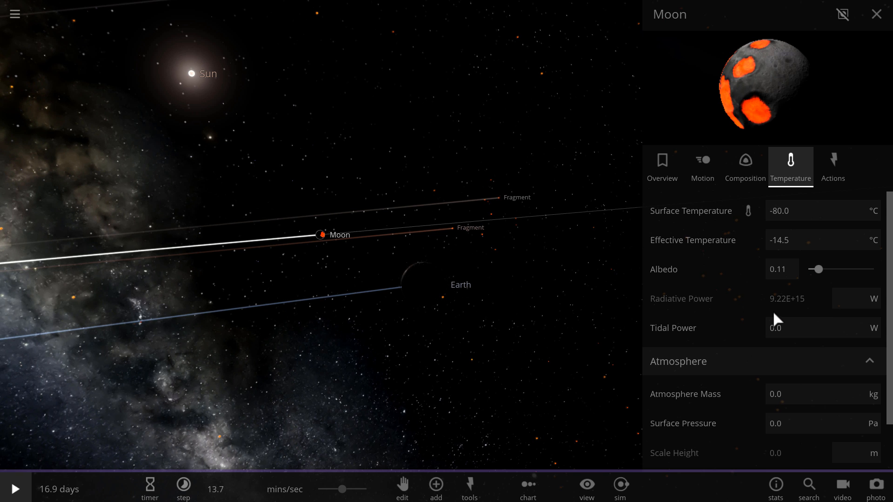
mouse_move(324, 235)
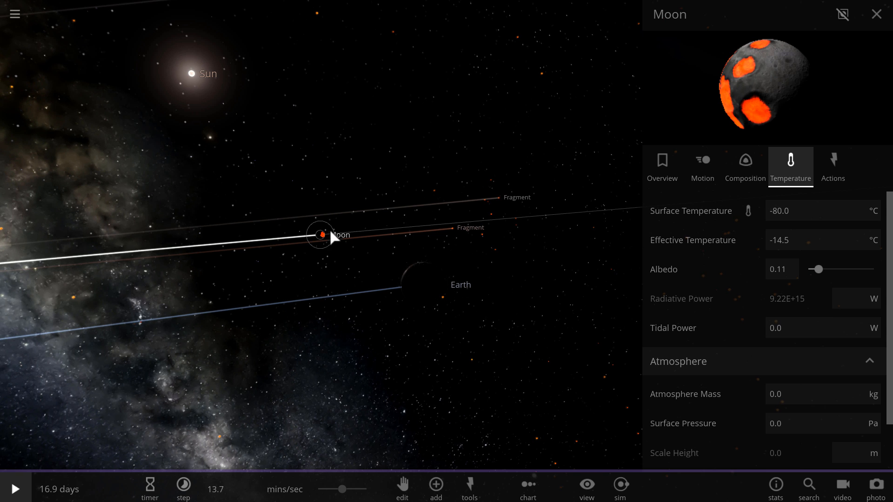
mouse_move(780, 320)
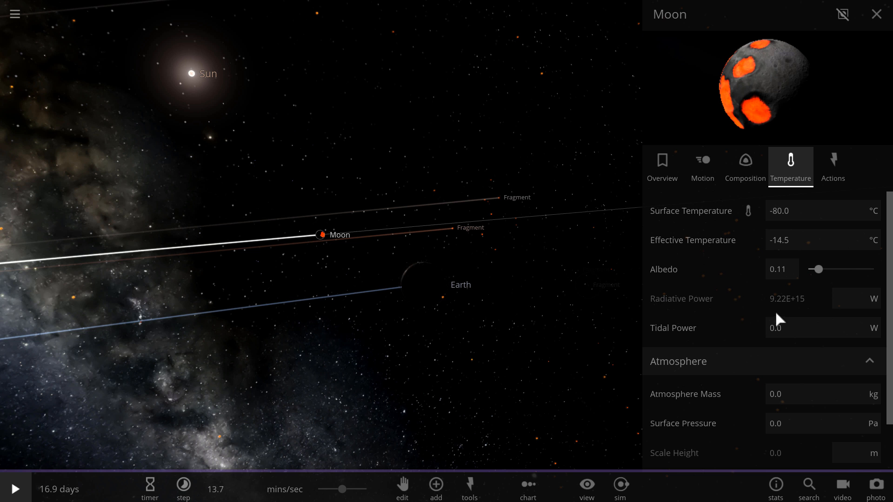
mouse_move(215, 84)
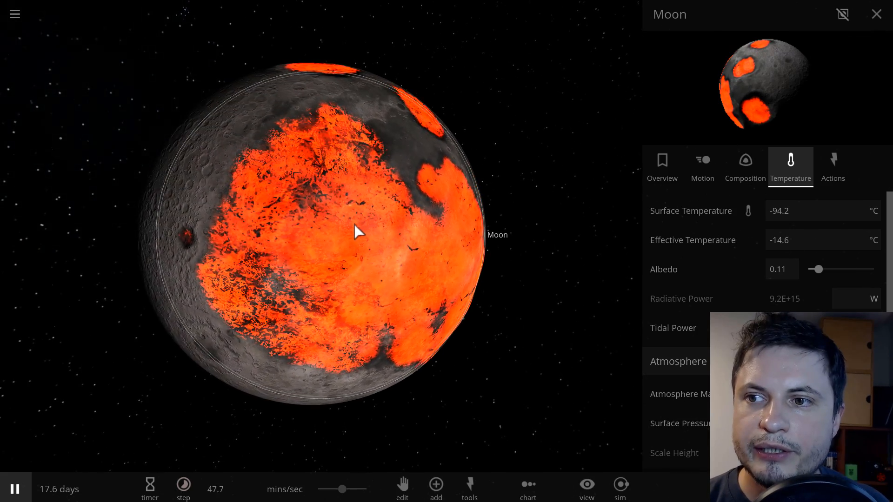
Run the simulation for several days while the molten Moon cools toward −96.3 °C
scroll(down, 3)
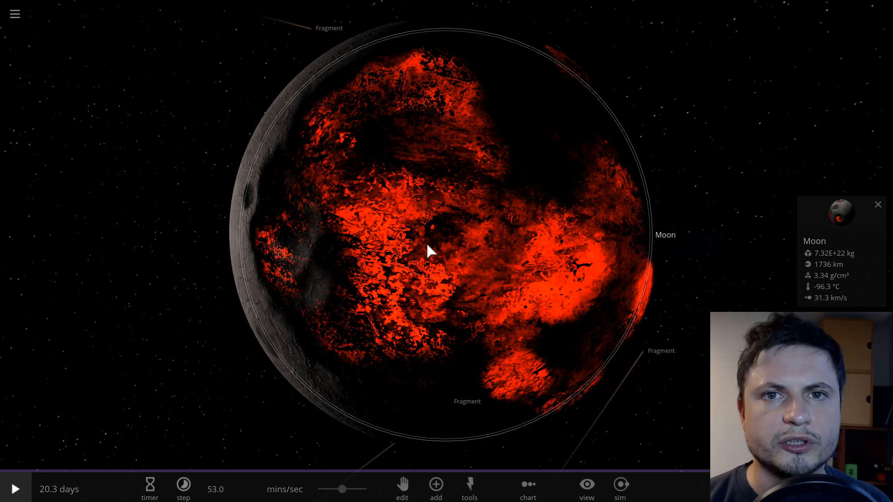
click(15, 488)
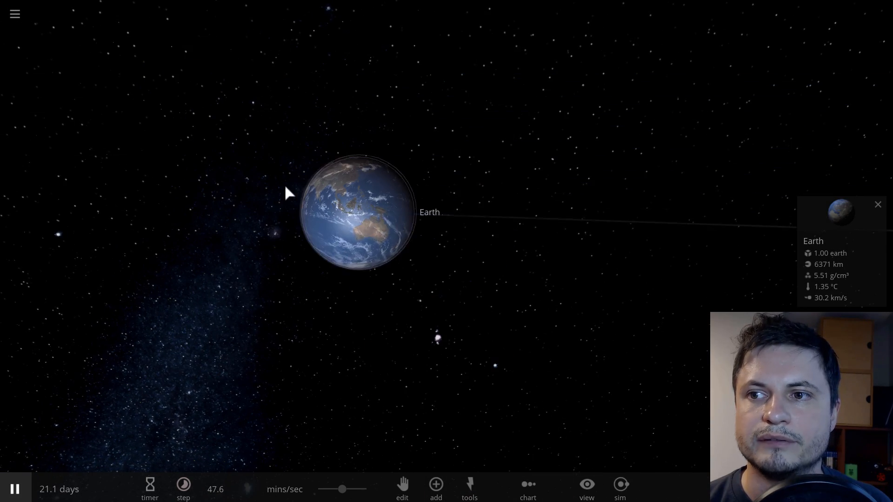
Select Earth and zoom in for a closer look at its icy surface
scroll(up, 3)
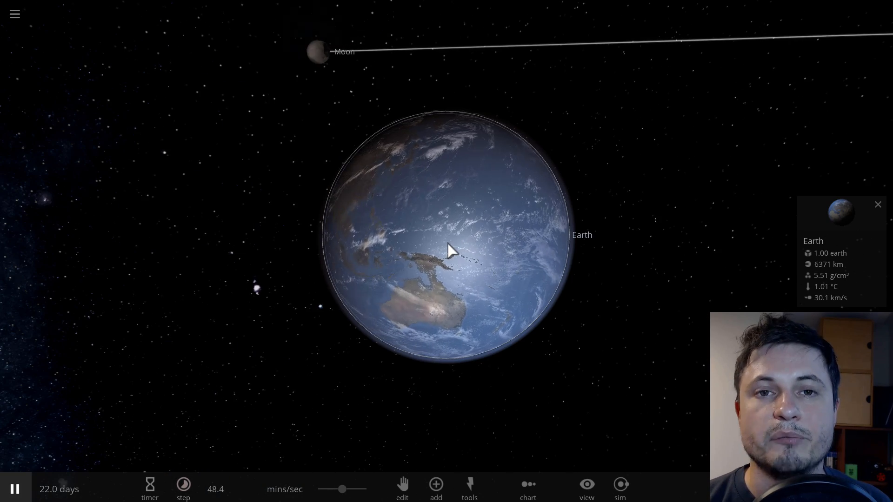
click(318, 50)
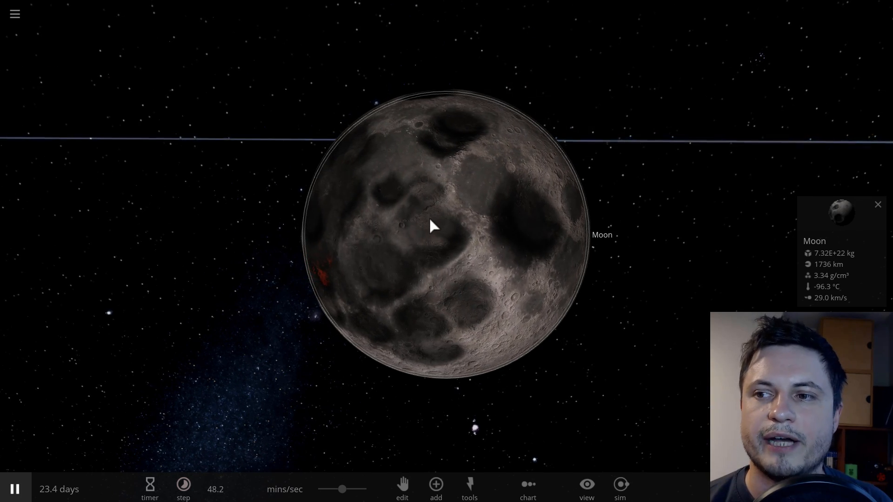
Zoom in on the Moon's surface, now mostly cooled grey with faint red spots
scroll(up, 3)
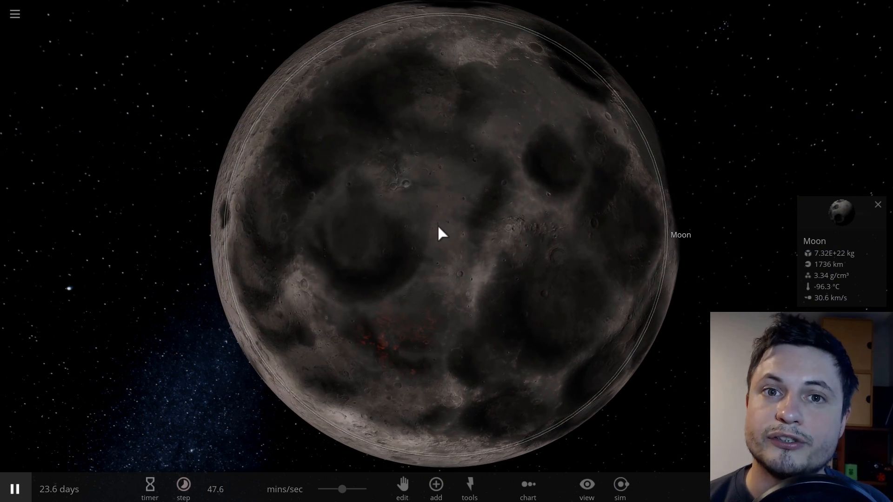
click(435, 489)
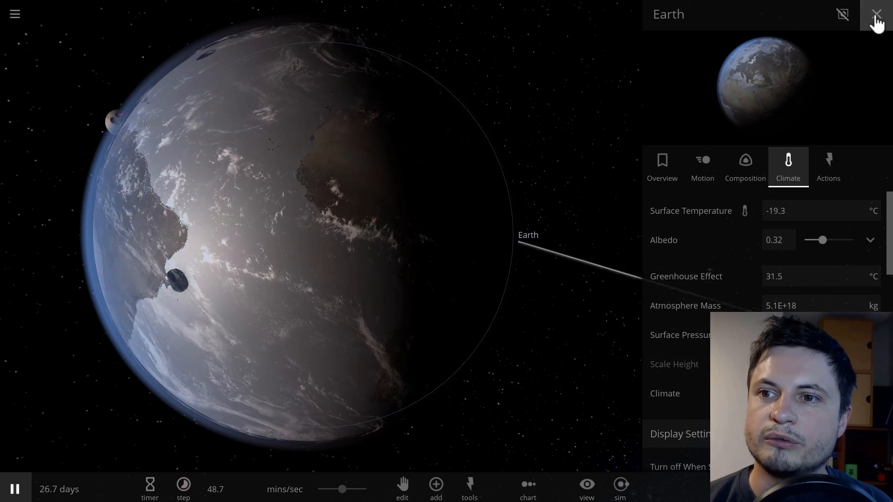
Close Earth's climate properties panel, leaving the half-lit Earth in view
click(876, 14)
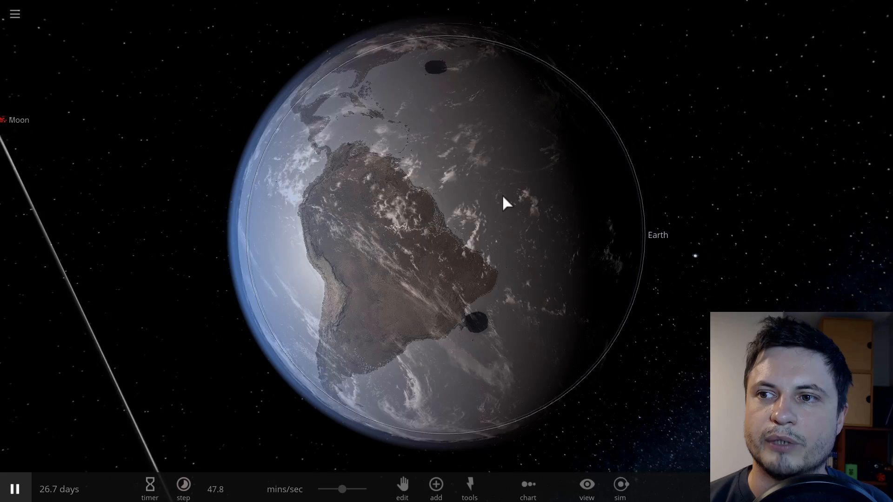